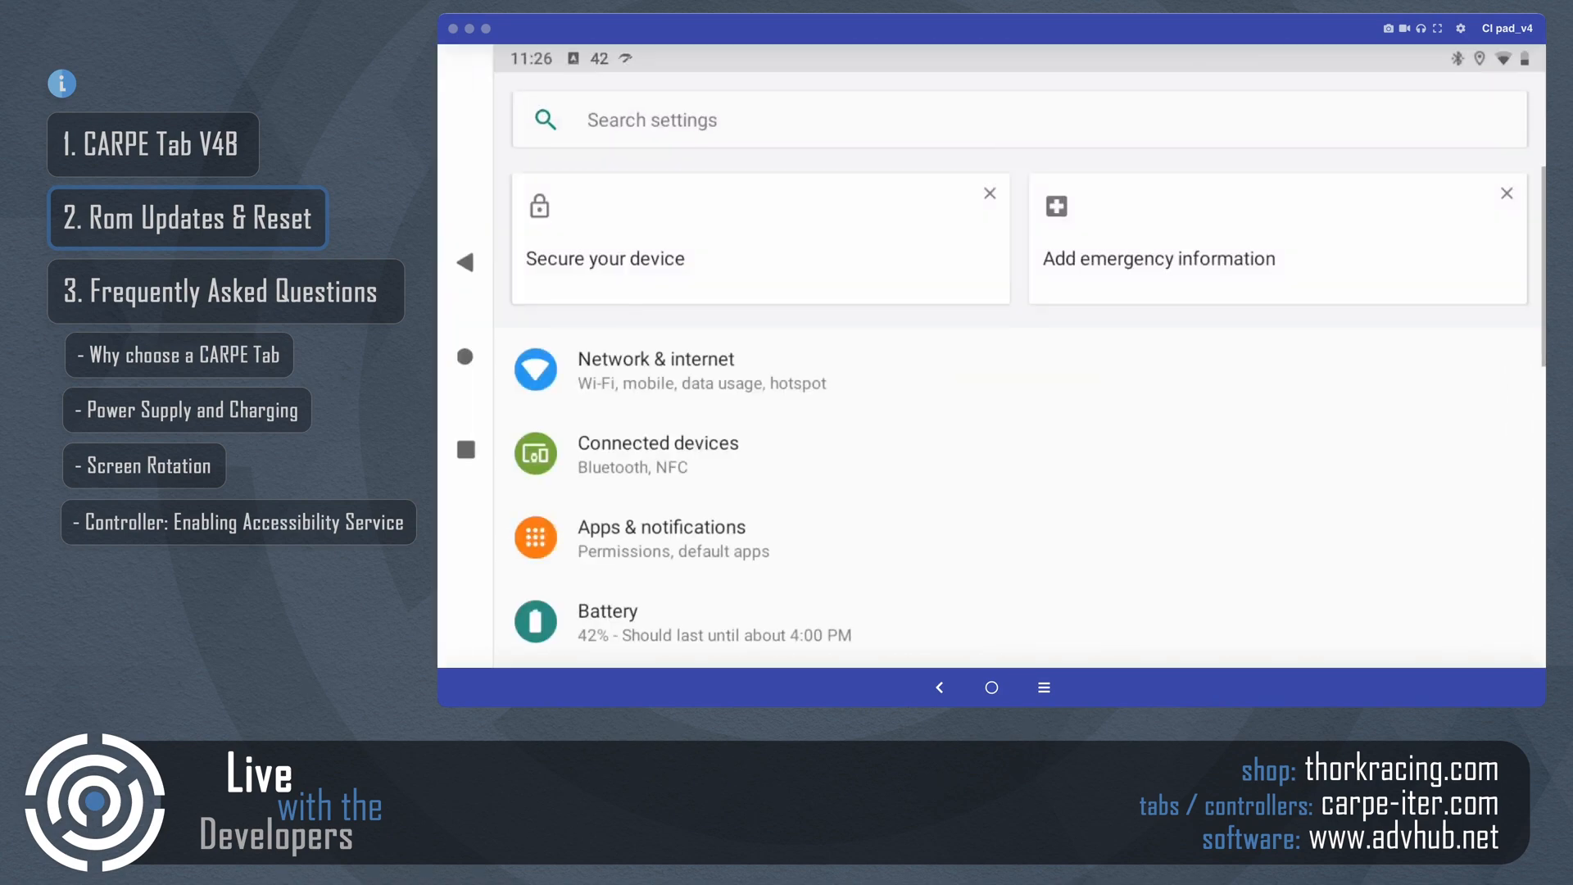
# Open the System settings page and scroll to the About device entry
pyautogui.scroll(-3)
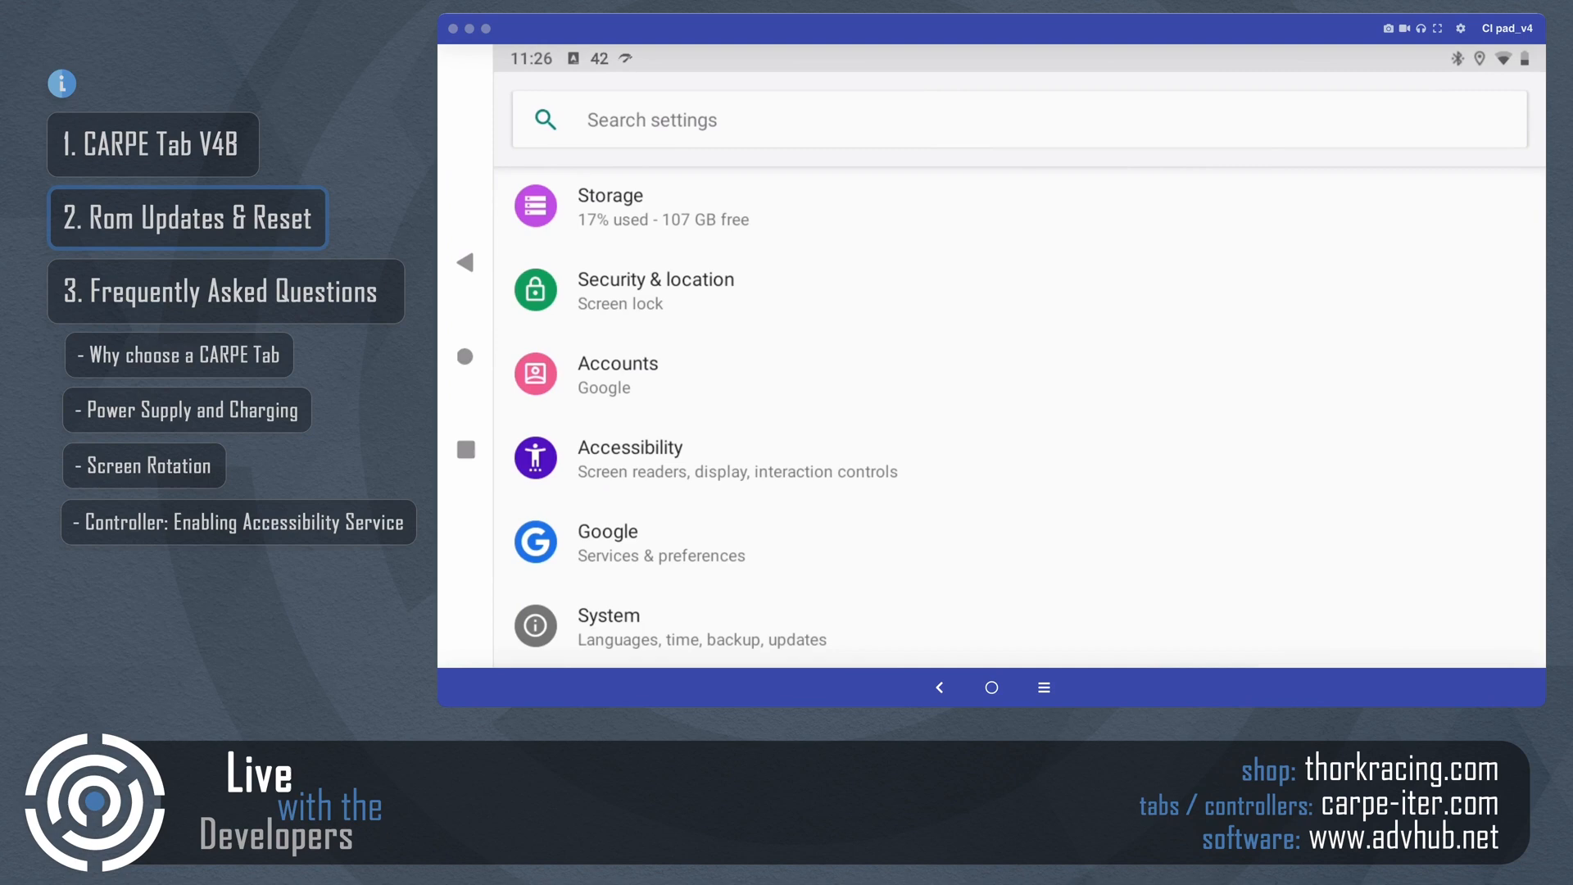
pyautogui.click(610, 615)
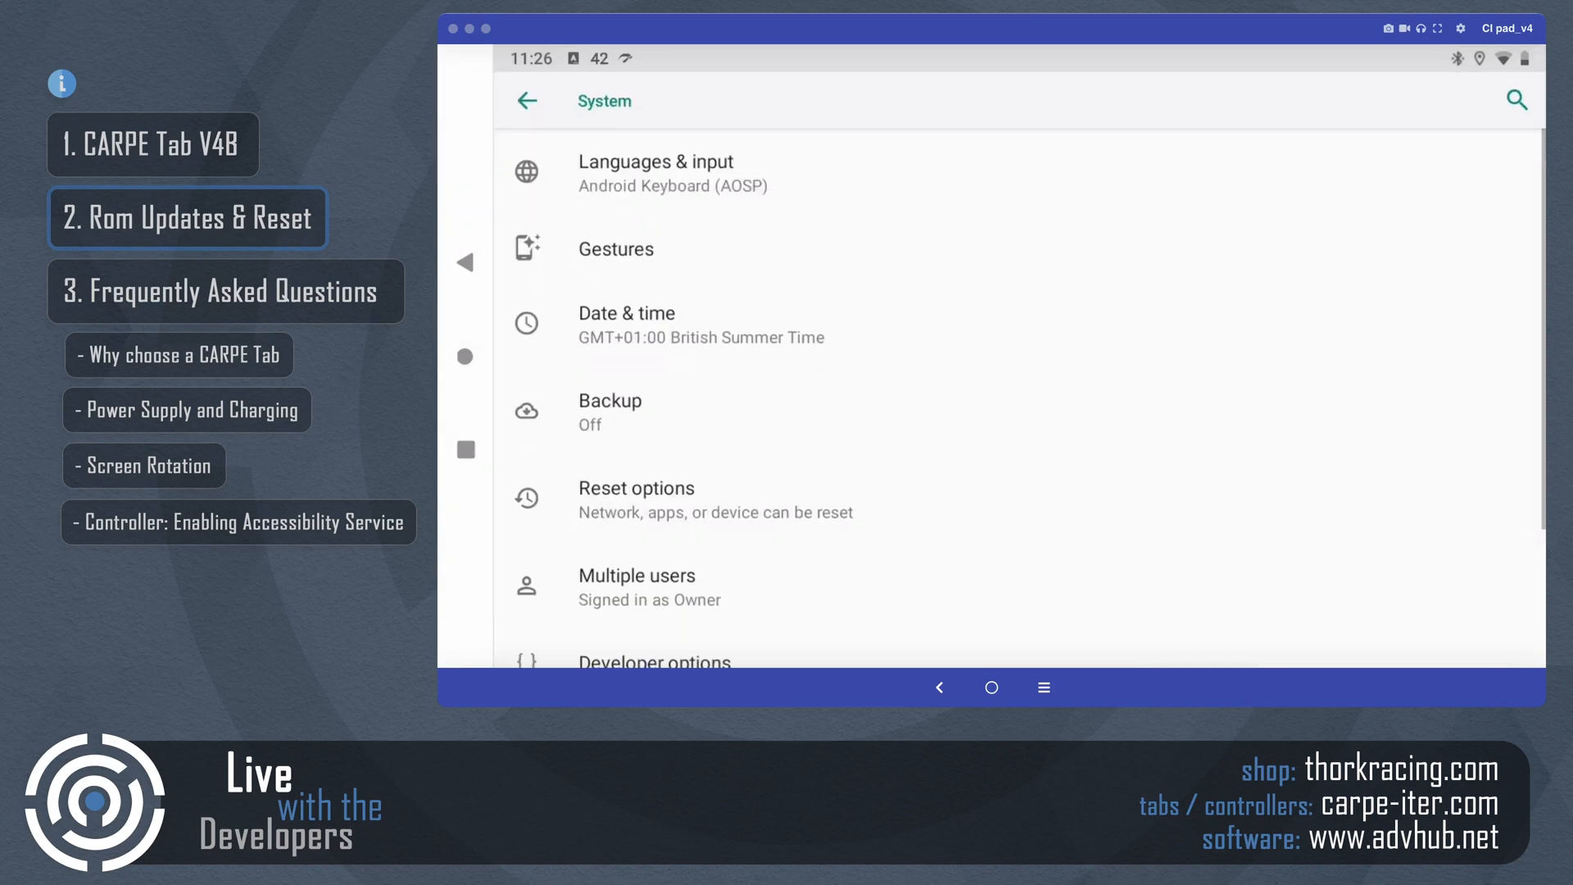
pyautogui.scroll(-3)
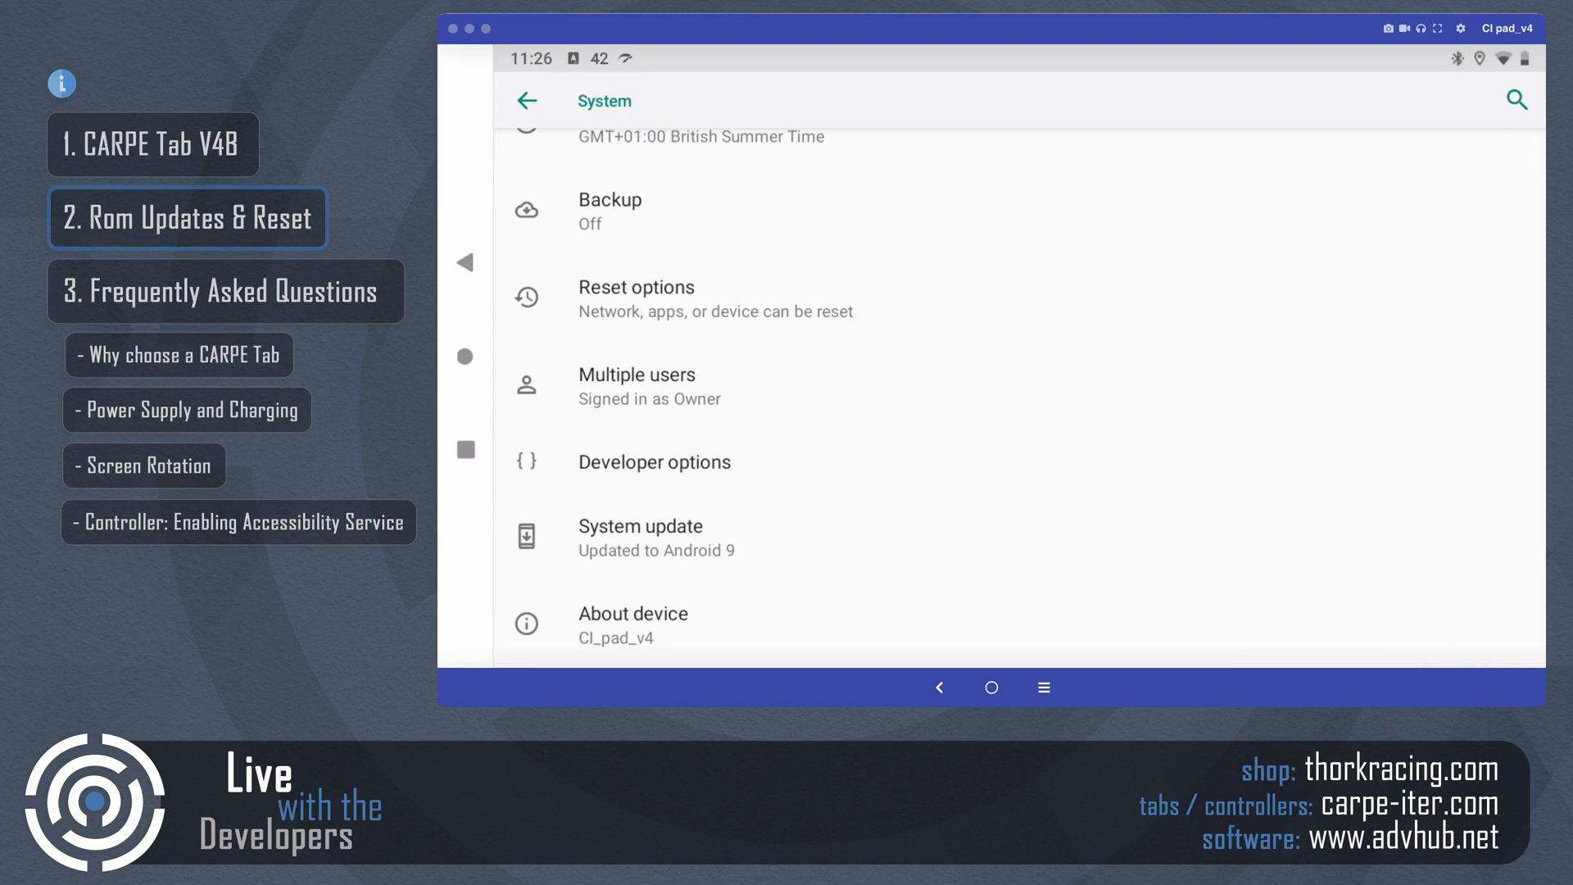
# Open About device and scroll to the build number CARPE_V4b_JKR_02
pyautogui.click(632, 613)
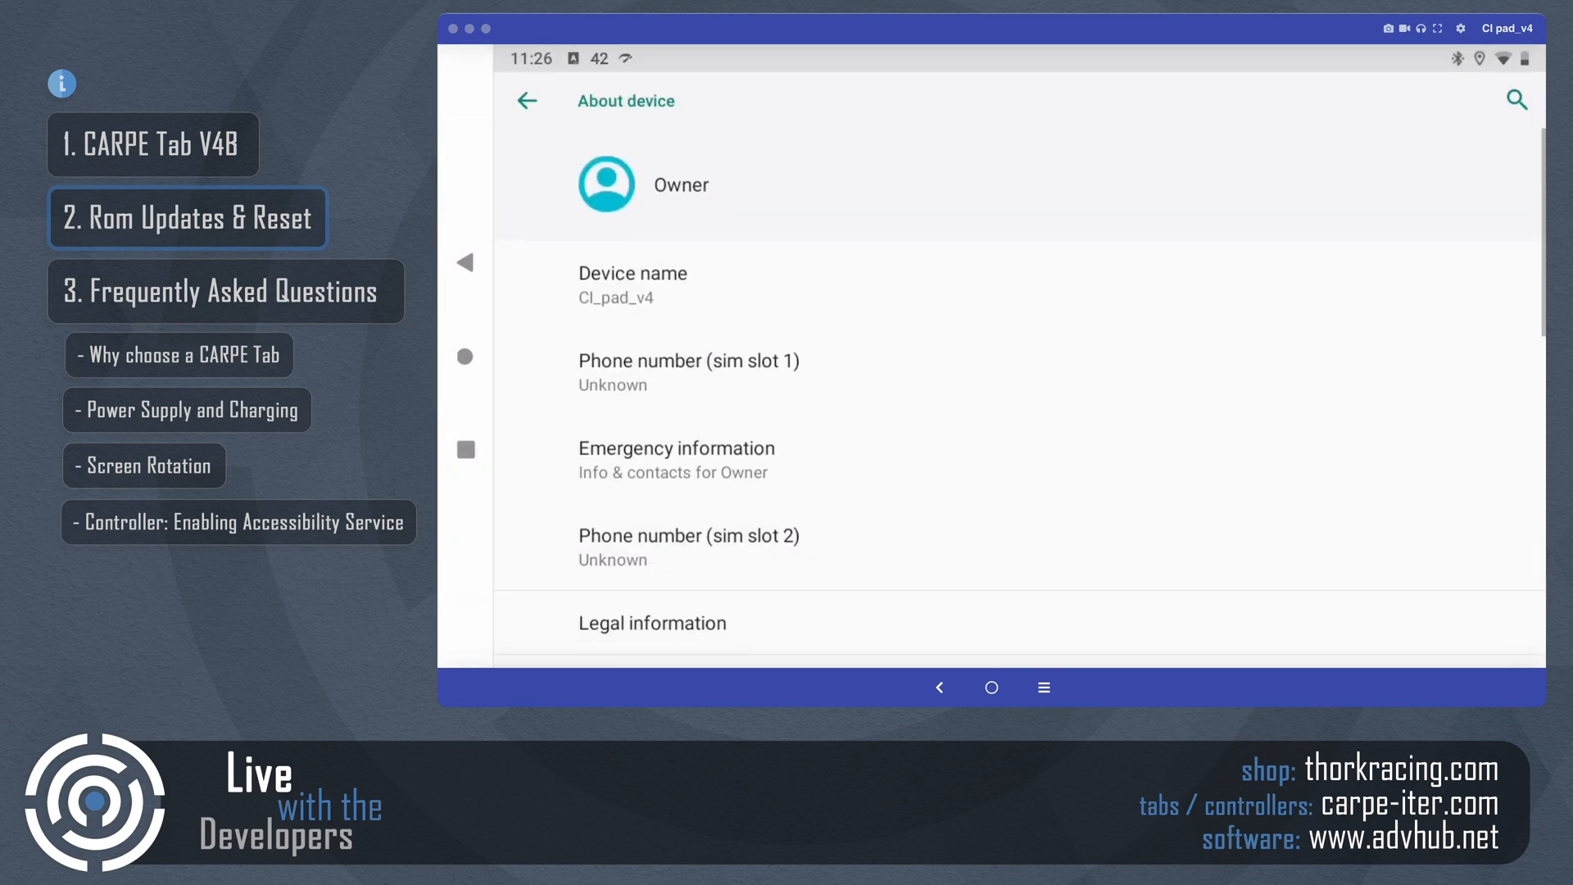
pyautogui.scroll(-3)
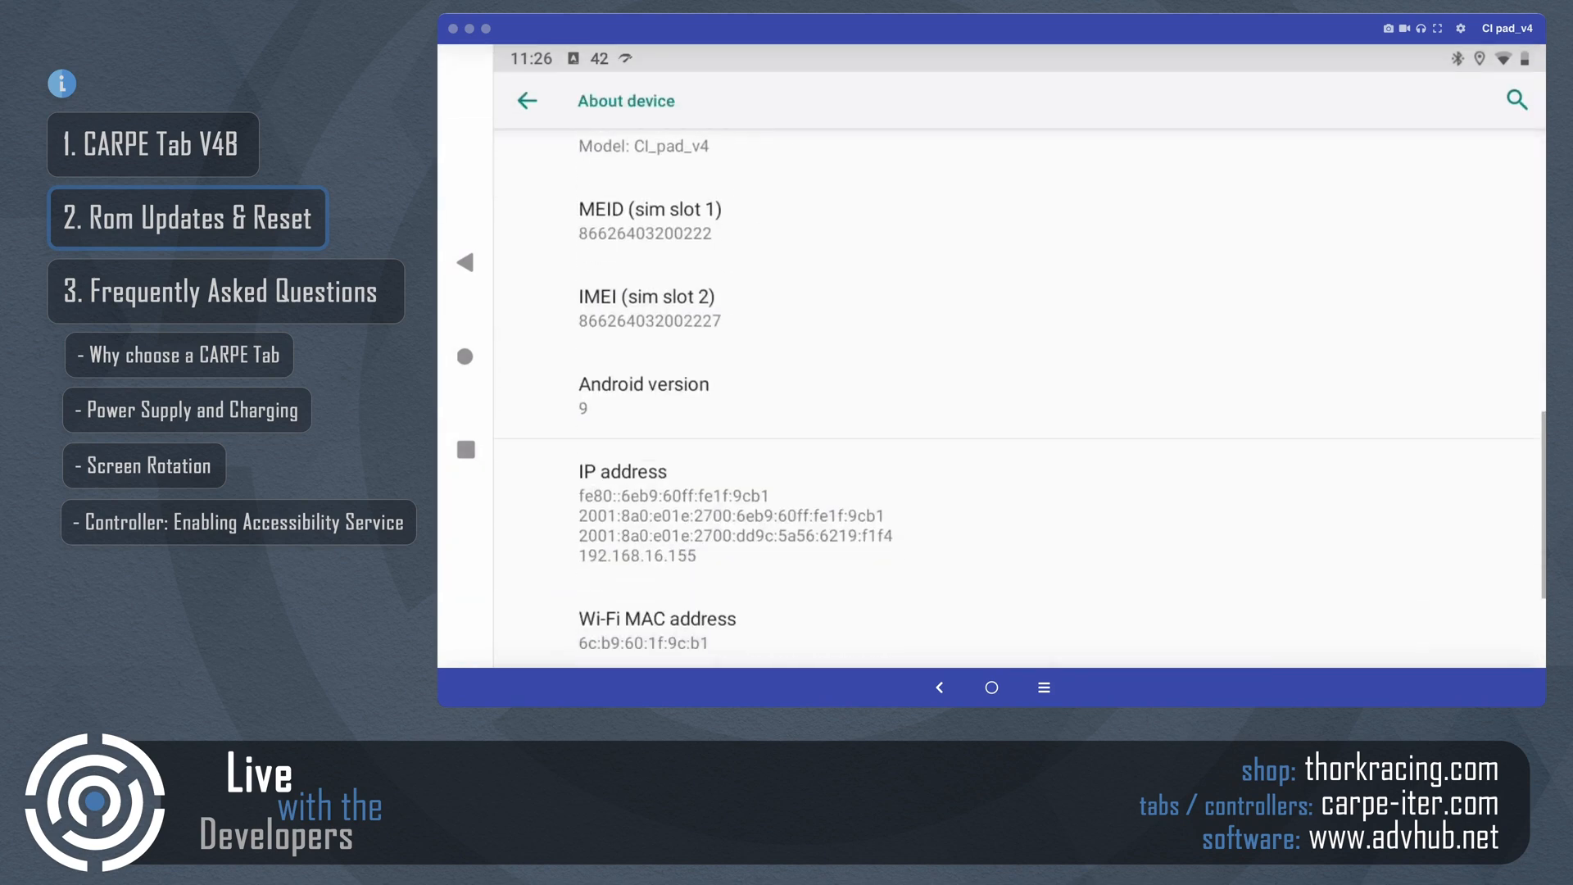
pyautogui.scroll(-3)
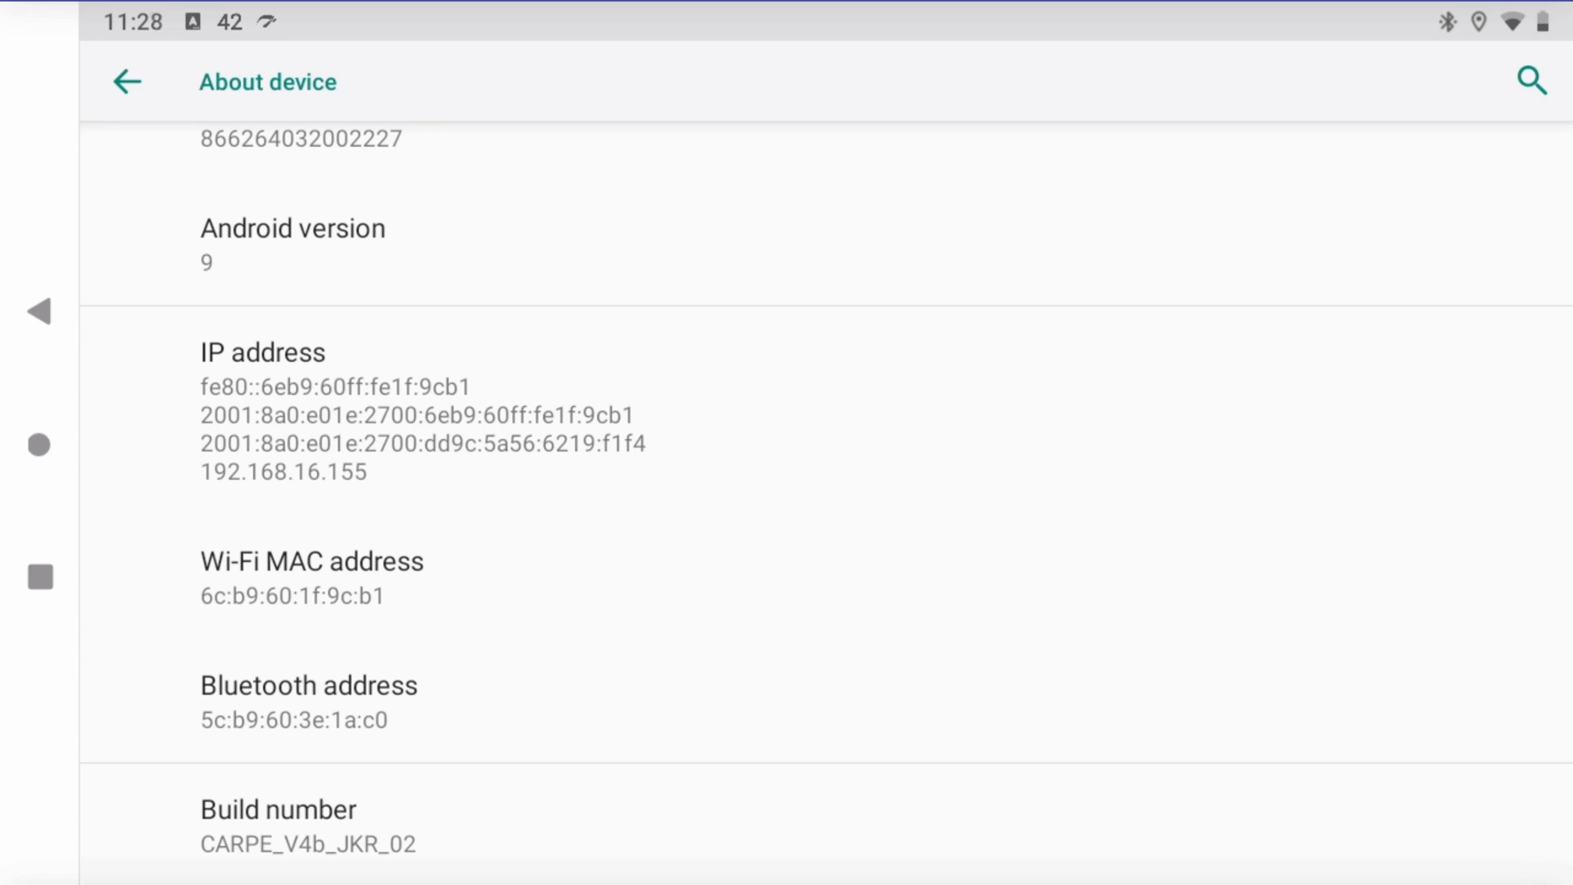
# Launch CARPE Manager and show Repair & Update with installed ROM CARPE_V4b_JKR_02 vs latest CARPE_V4b_JKR_01
pyautogui.click(308, 581)
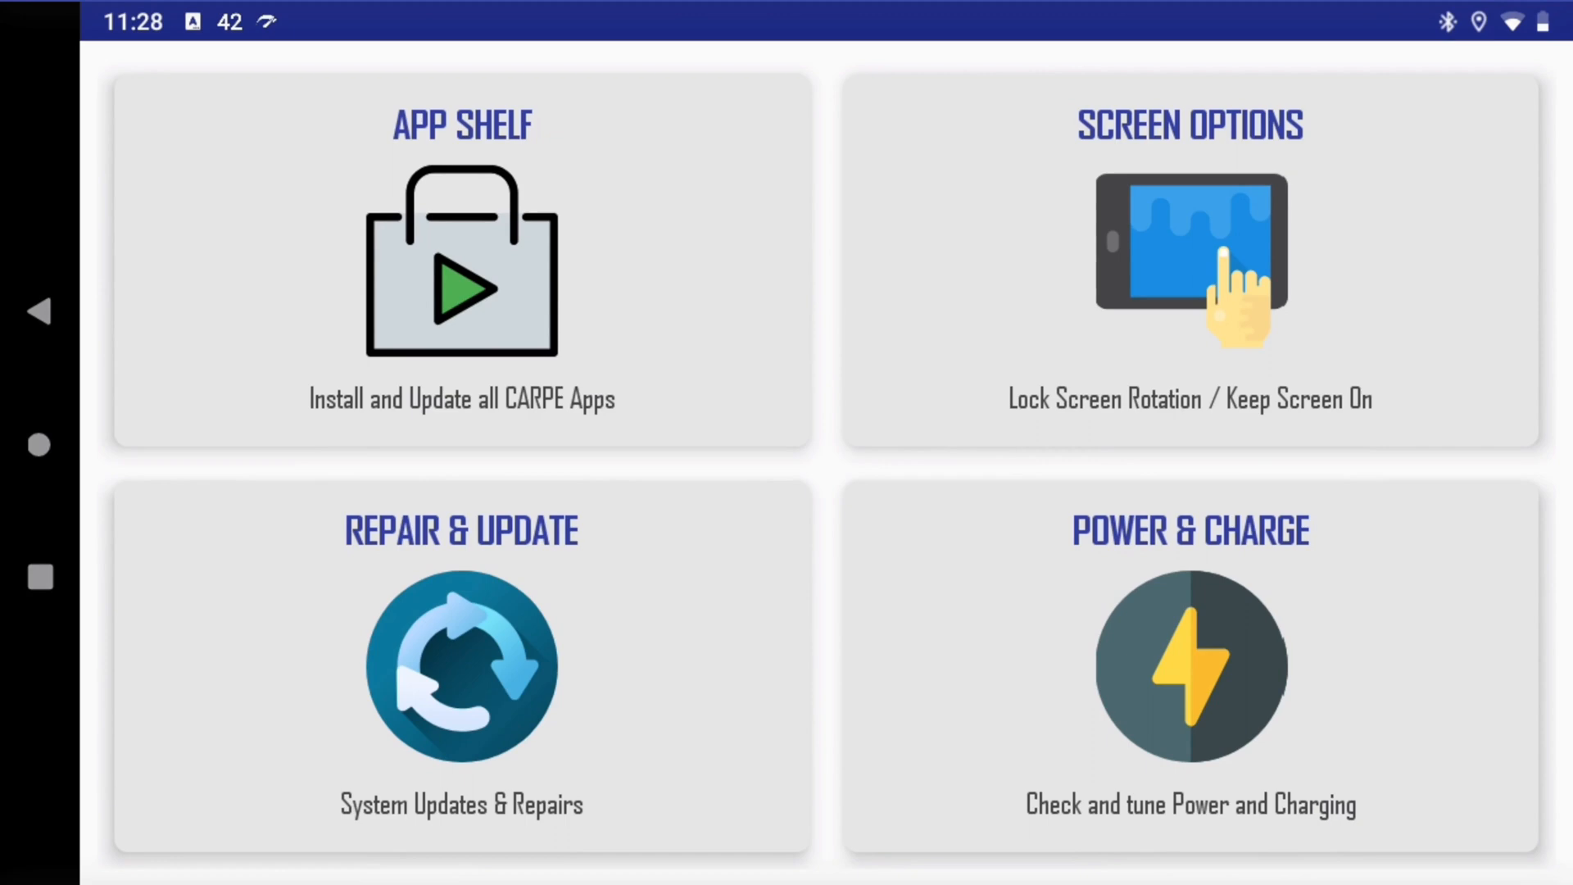
pyautogui.click(462, 662)
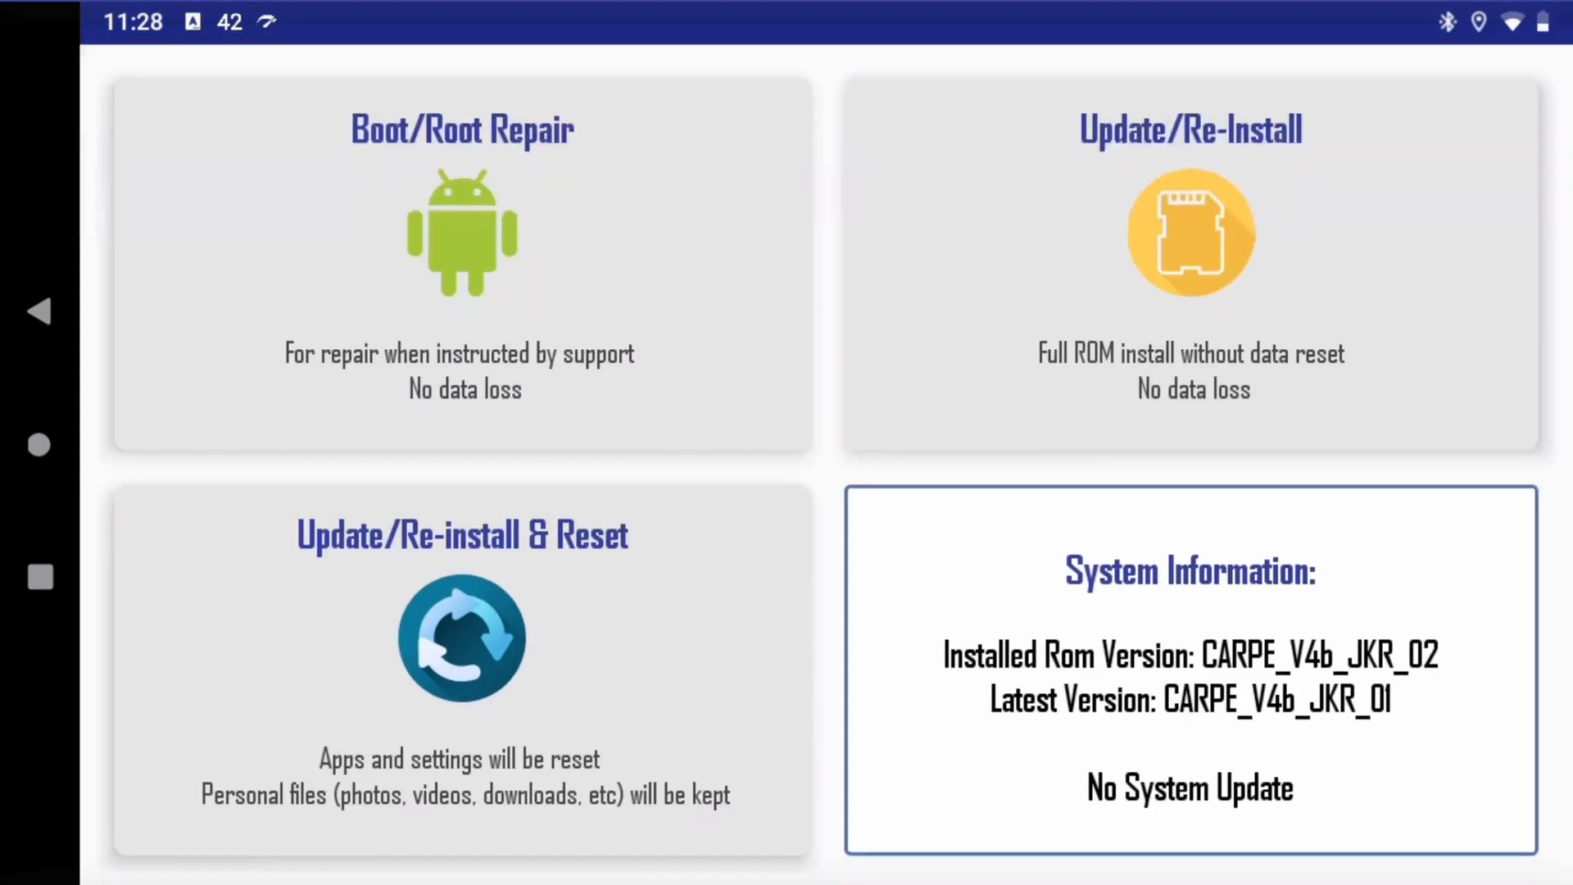